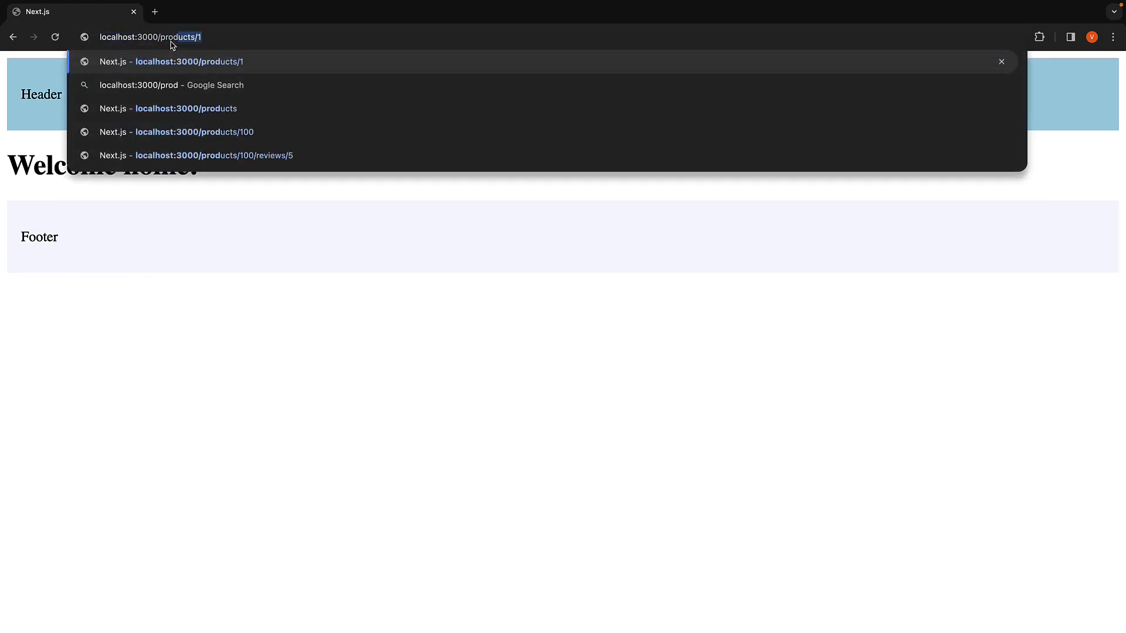
# Load localhost:3000/products/100 to view product 100's details and featured products section.
pyautogui.click(176, 132)
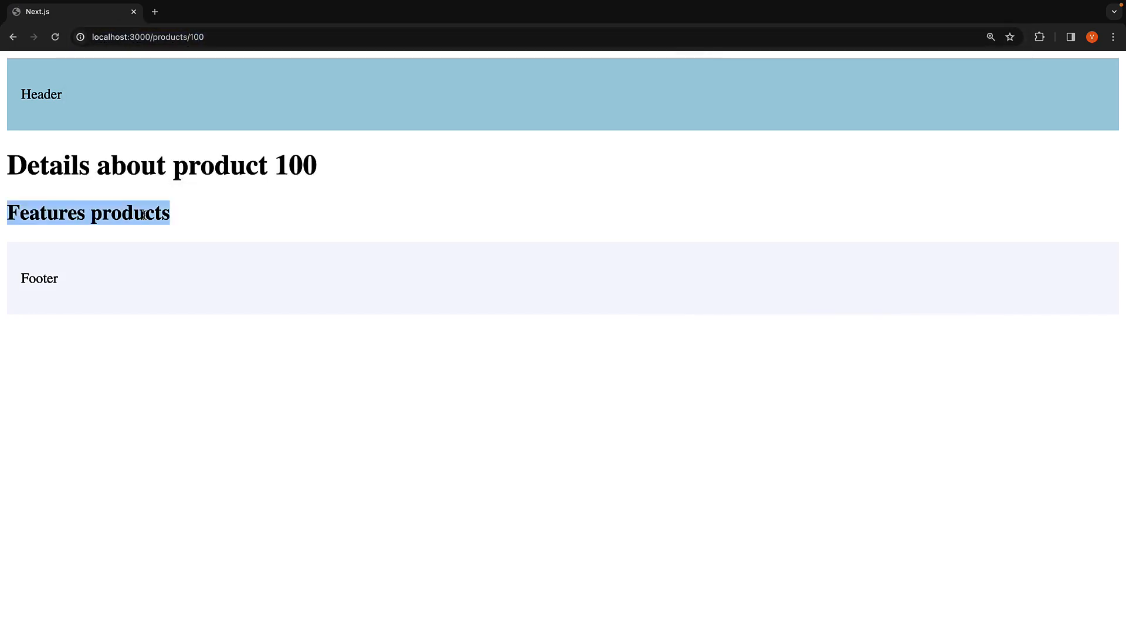